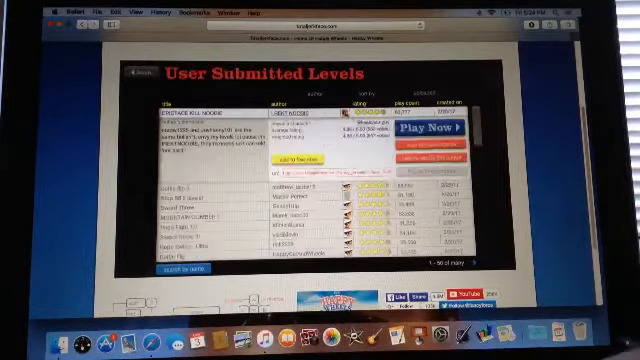
Start the chosen user-submitted level, play briefly, then exit back to the level list.
left_click(424, 132)
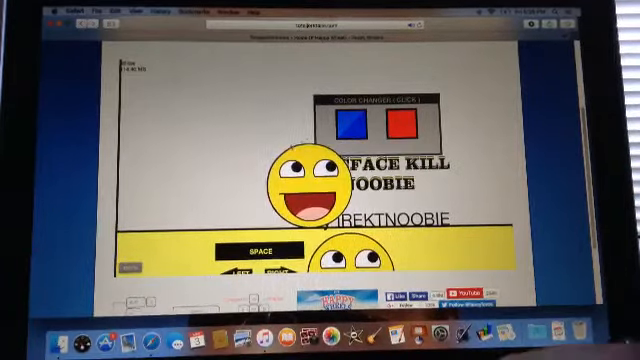
left_click(348, 120)
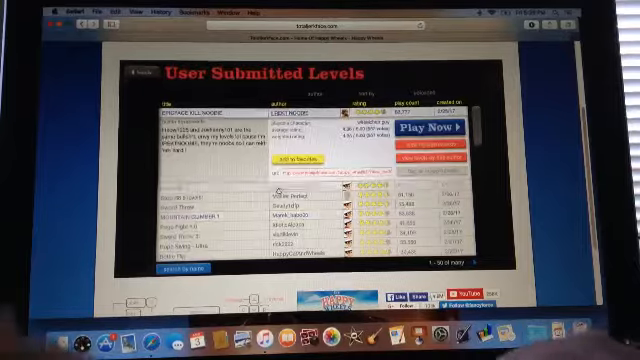
left_click(432, 132)
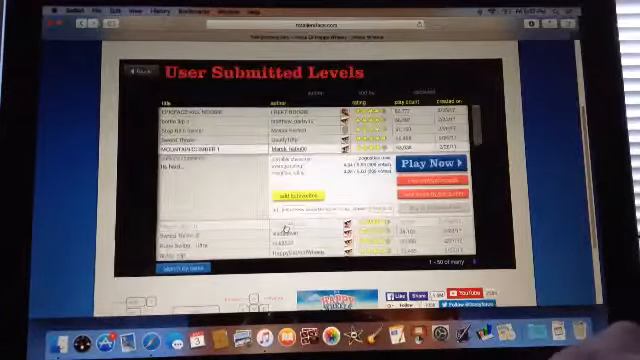
left_click(424, 160)
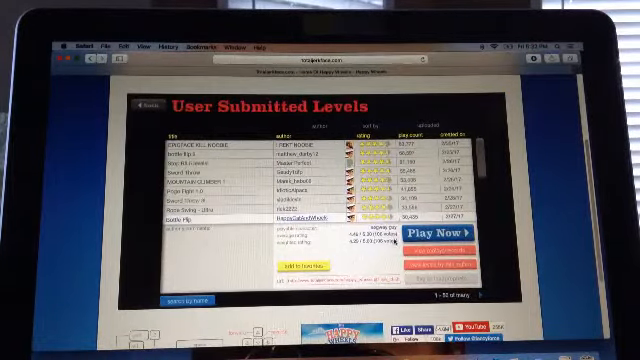
left_click(444, 232)
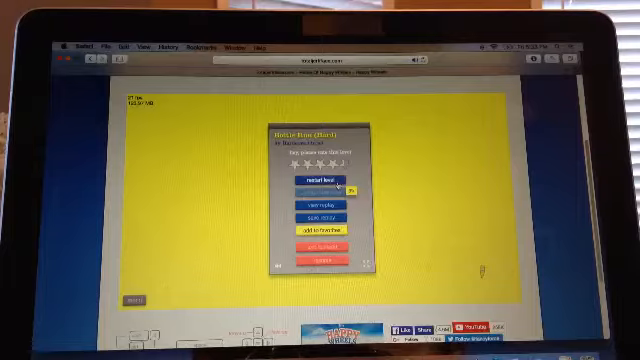
Exit the yellow level back to the User Submitted Levels browser.
left_click(316, 180)
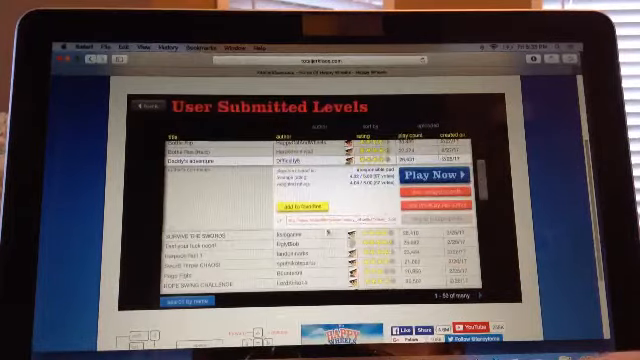
Load a new user-submitted level with the cyan background and tall red structure via Play Now.
left_click(448, 176)
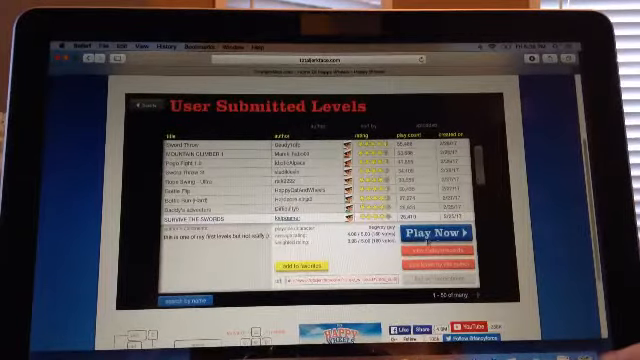
left_click(440, 232)
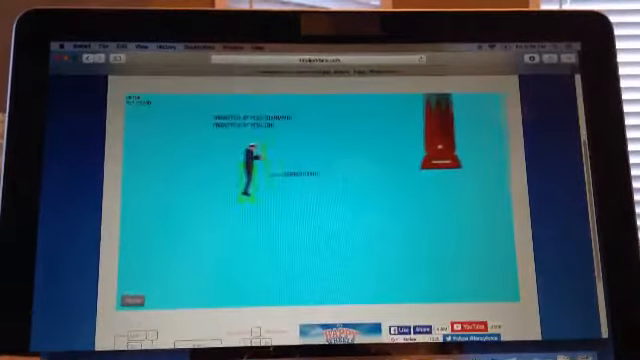